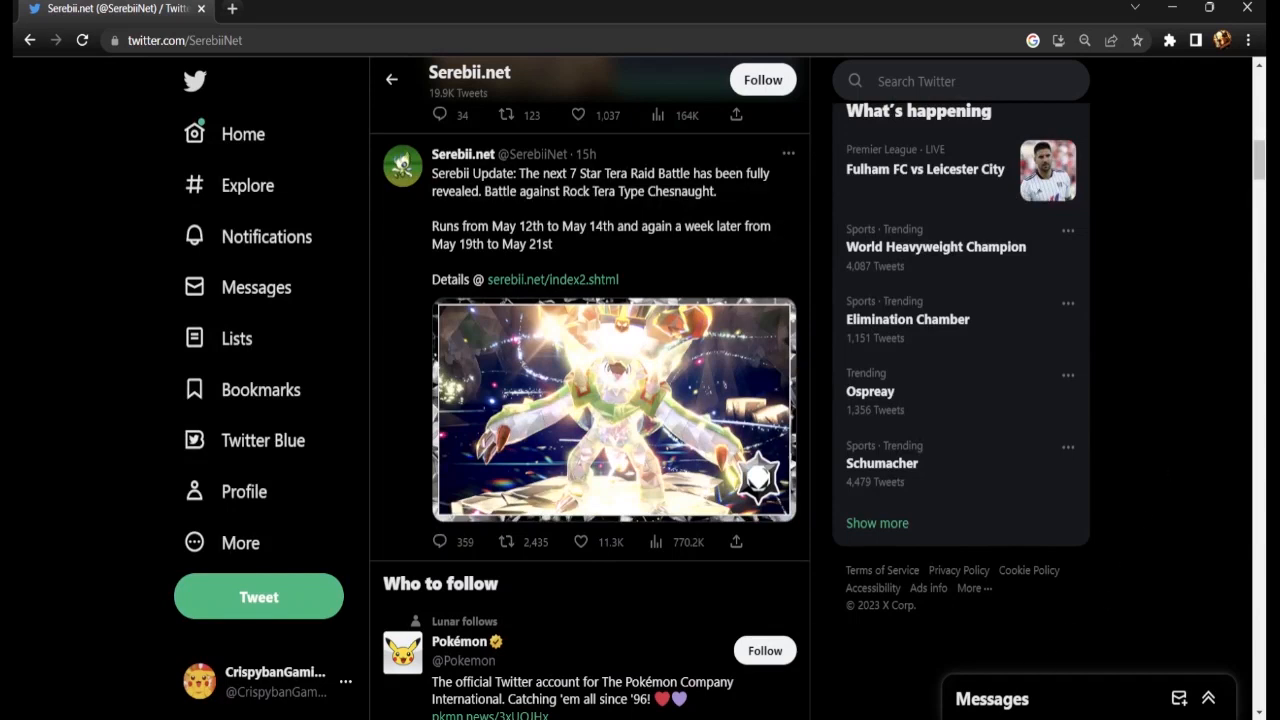
mouse_move(1036, 414)
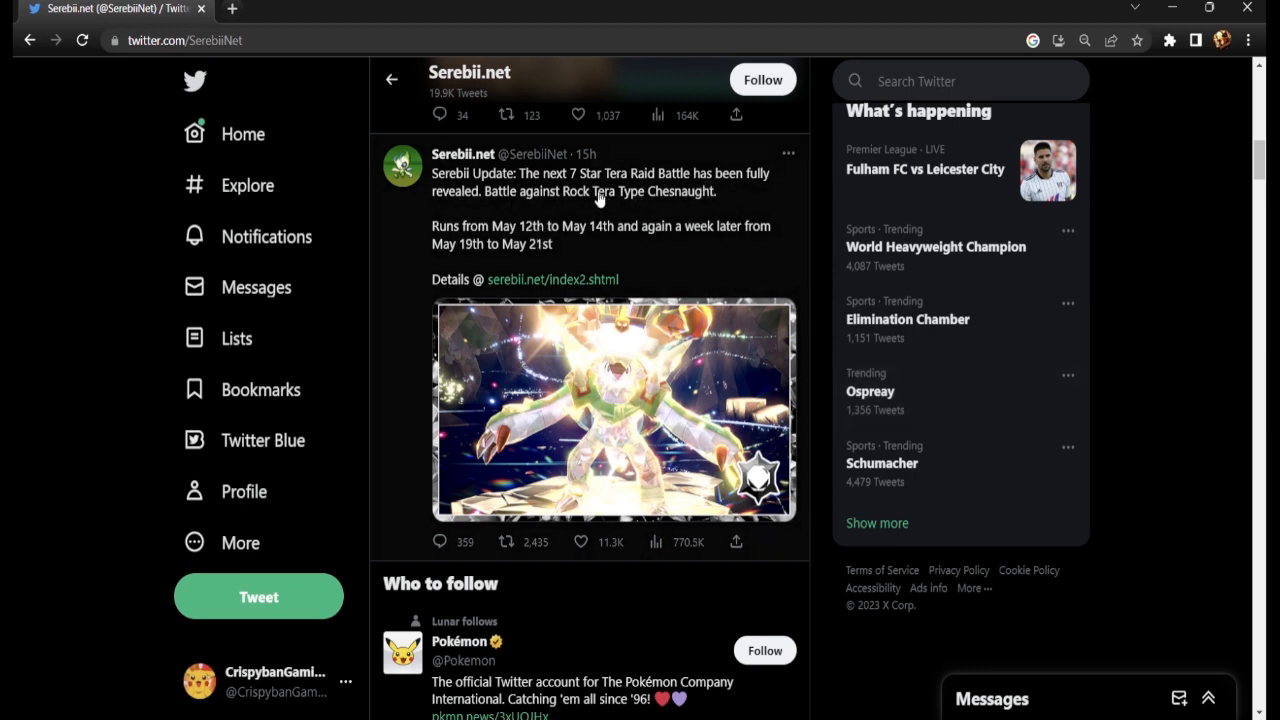
mouse_move(548, 242)
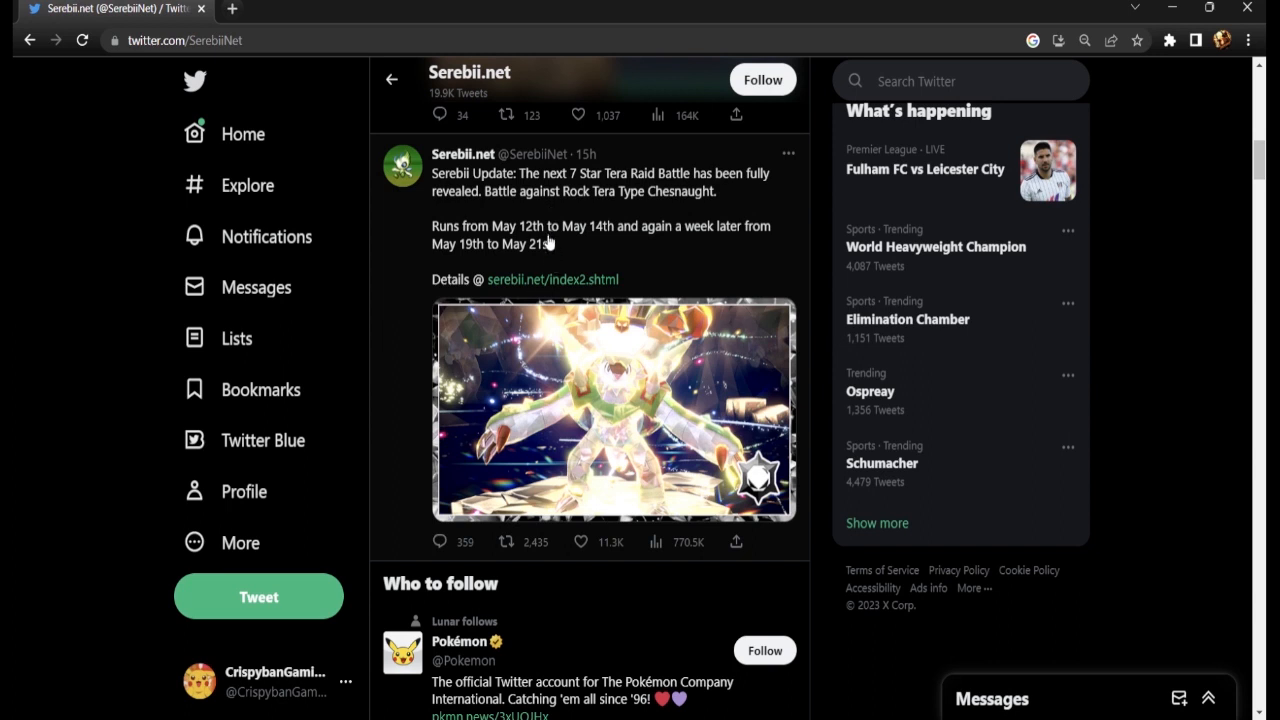
mouse_move(556, 256)
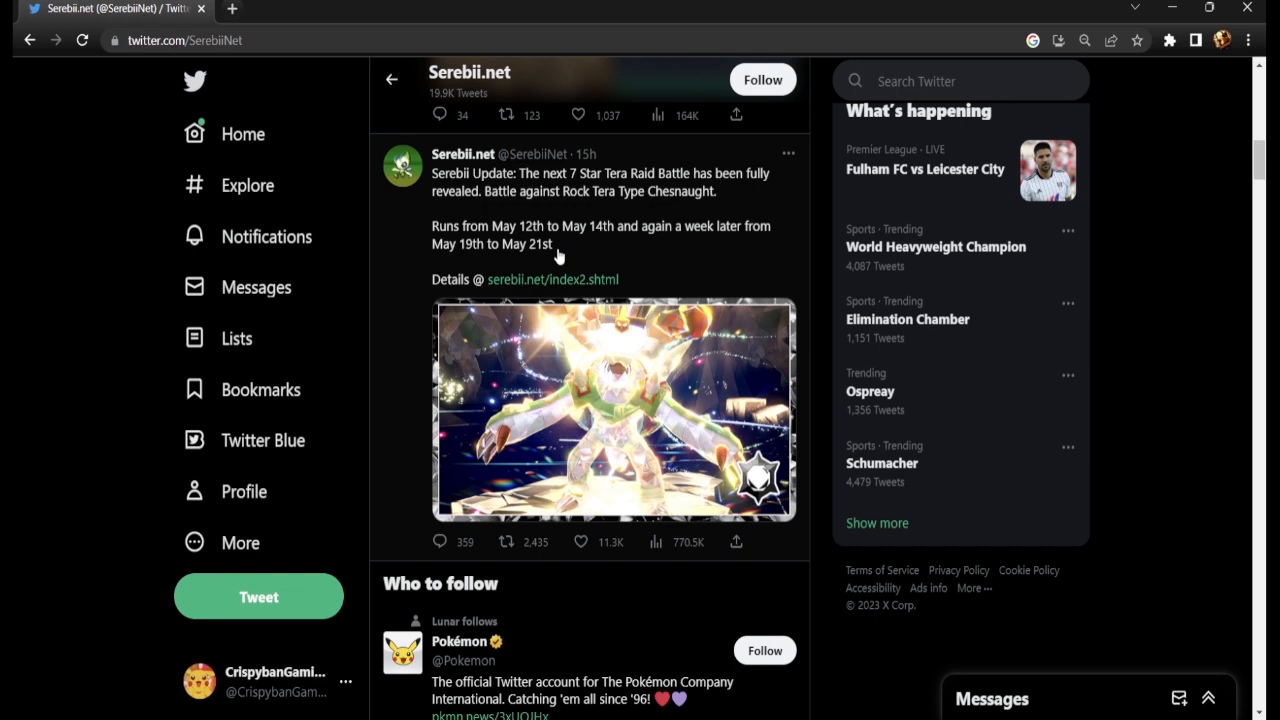
mouse_move(836, 312)
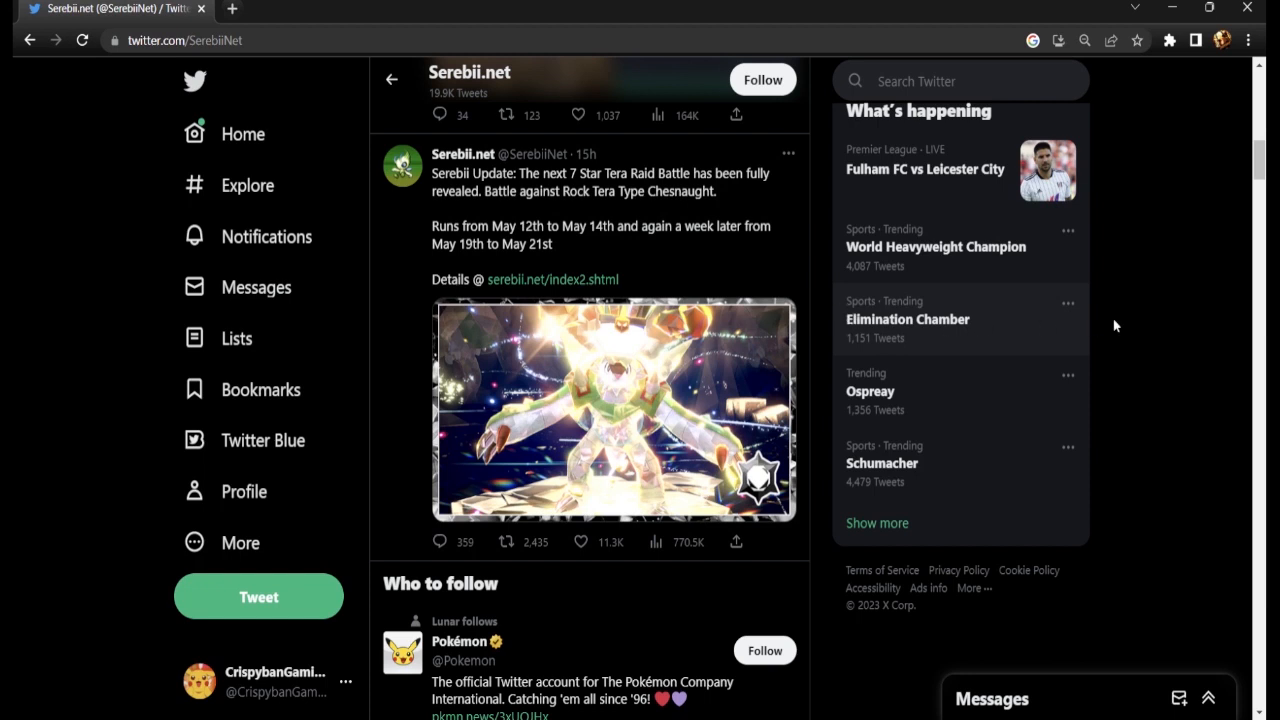
mouse_move(1144, 320)
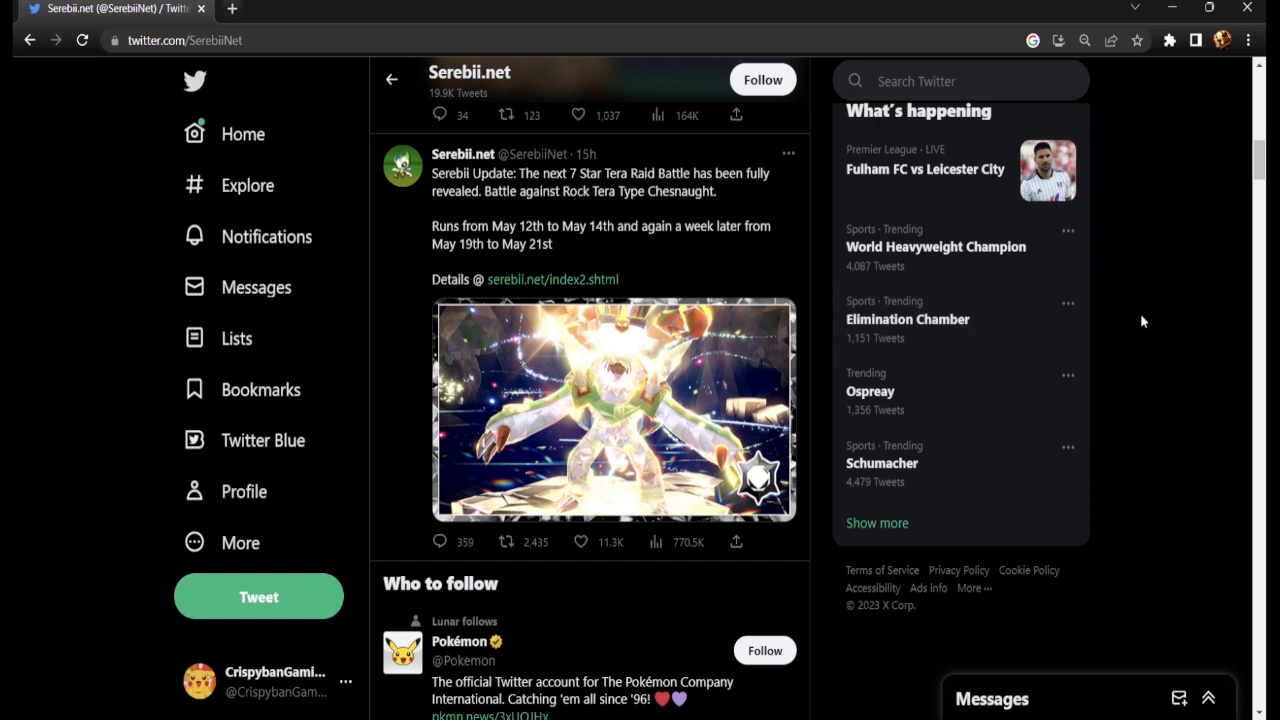